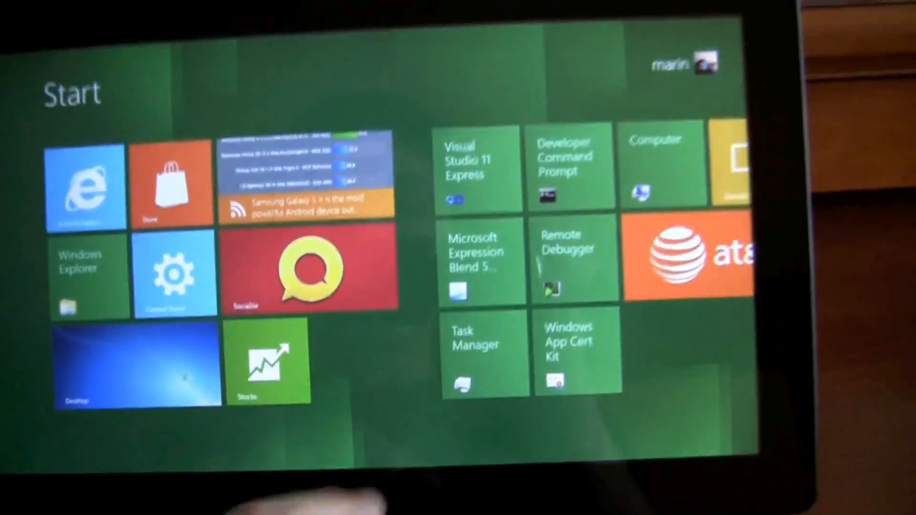
Scroll the Start screen to the app tile group and launch Ink Pad
scroll("right", 3)
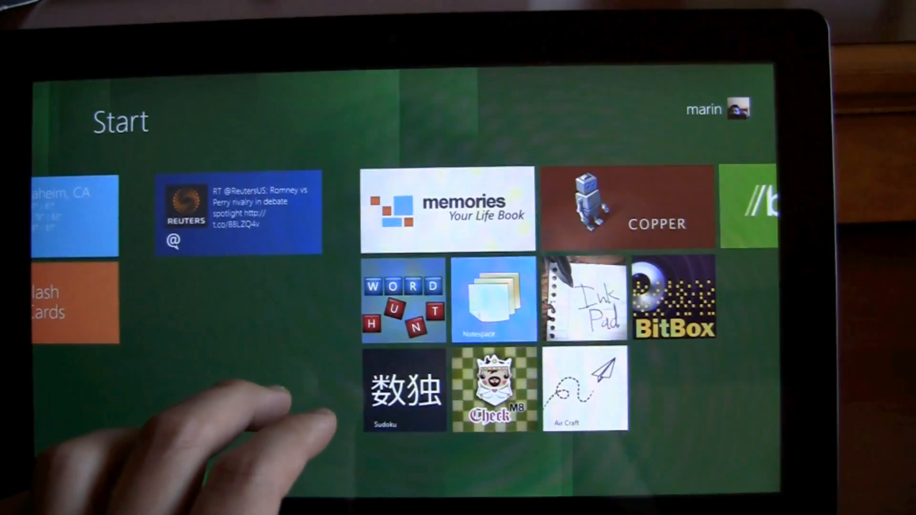
left_click(584, 299)
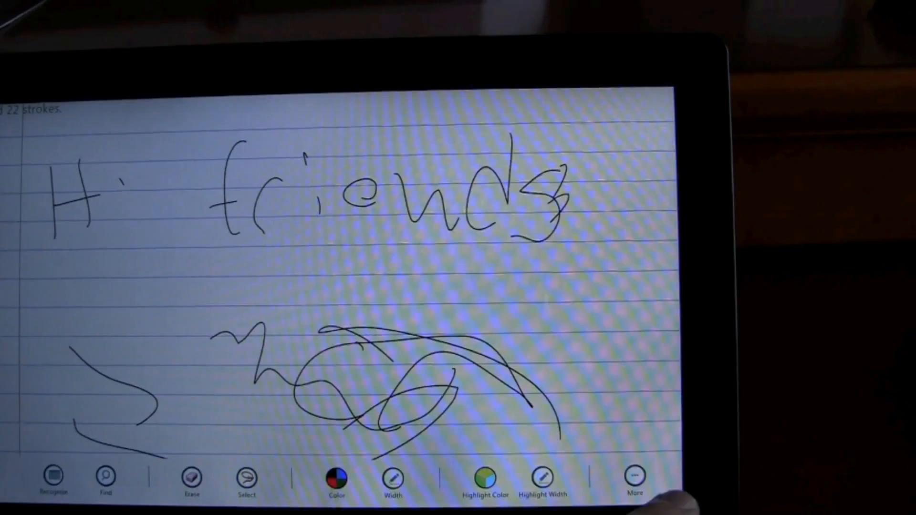
Clear the handwritten note and scribbles via the app bar's More > Clear action
left_click(634, 482)
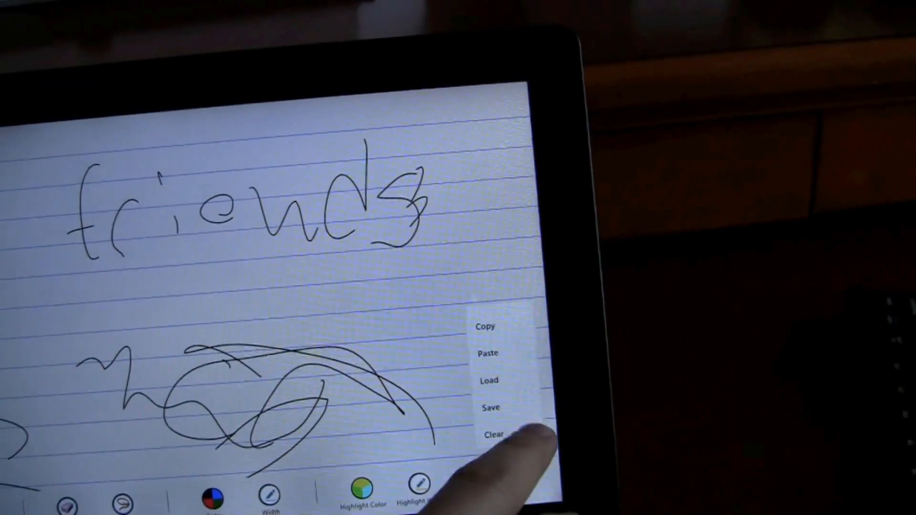
left_click(494, 434)
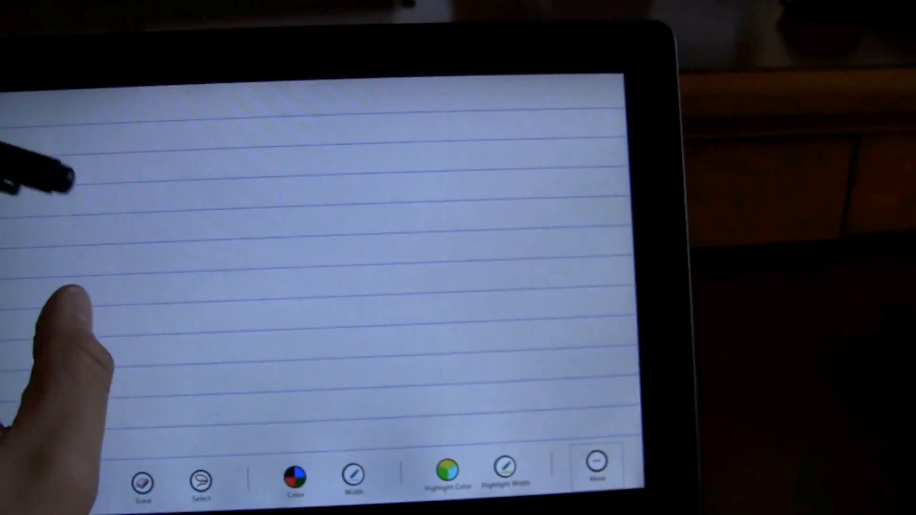